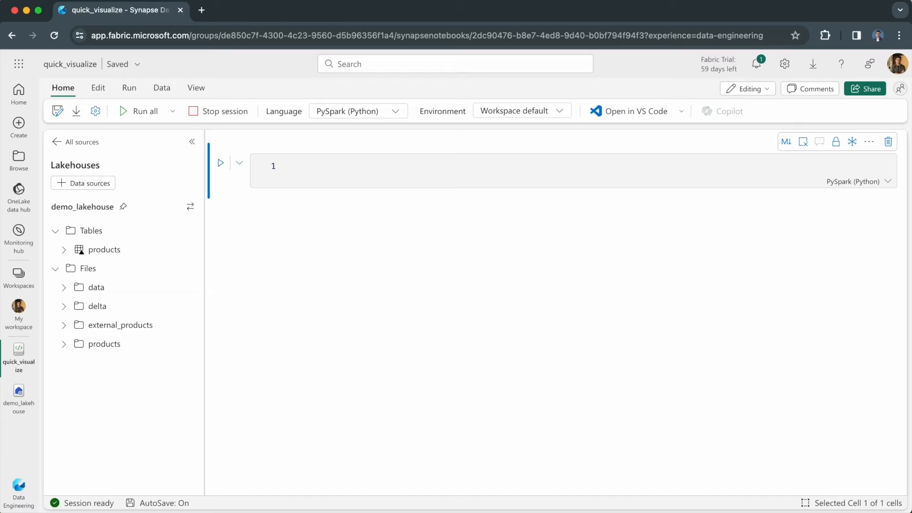
mouse_move(104, 250)
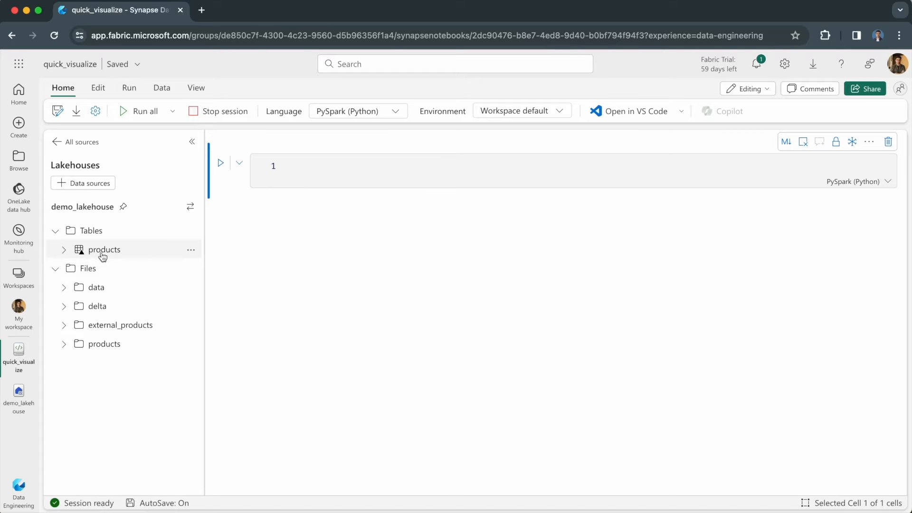
mouse_move(95, 212)
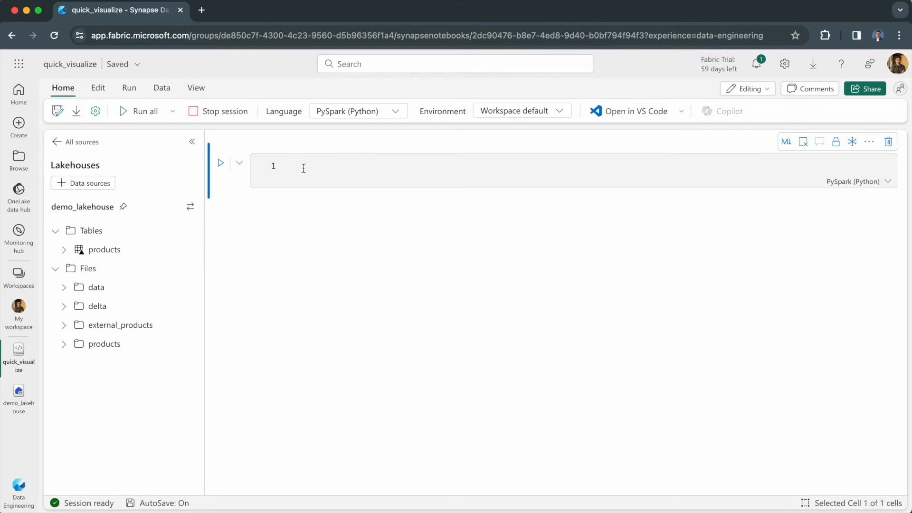
Step: Load demo_lakehouse.products into df with spark.sql and run the cell
text(df = spark.sql("select * from demo_lakehouse.products"))
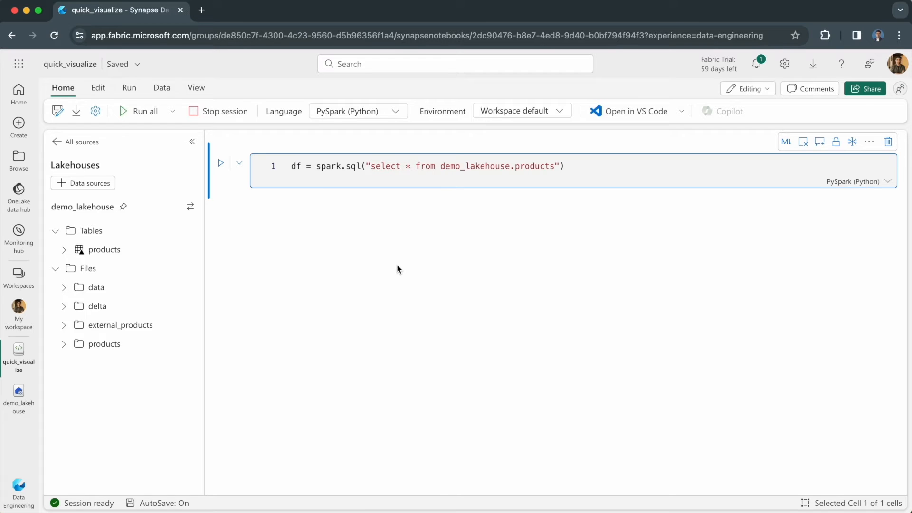
click(140, 111)
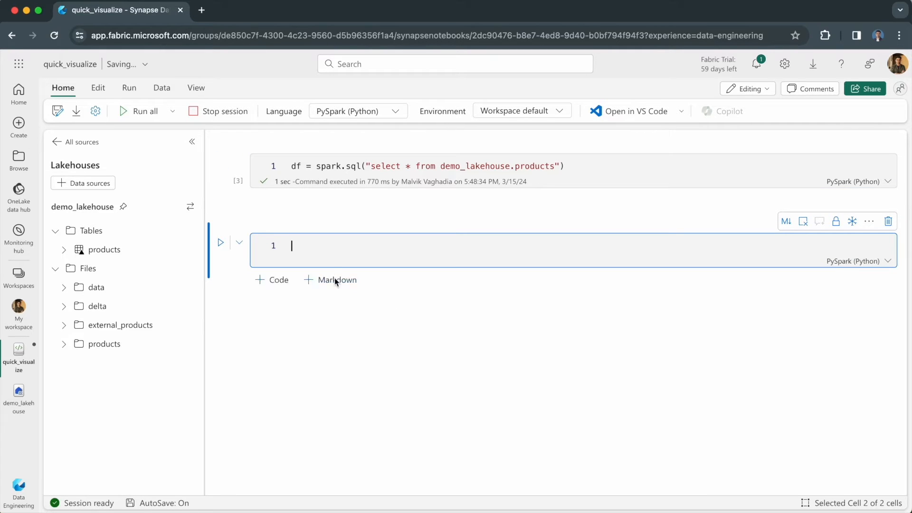
Step: Run display(df) and review the 295-row products table with ProductID, Category and ListPrice
text(display(df)
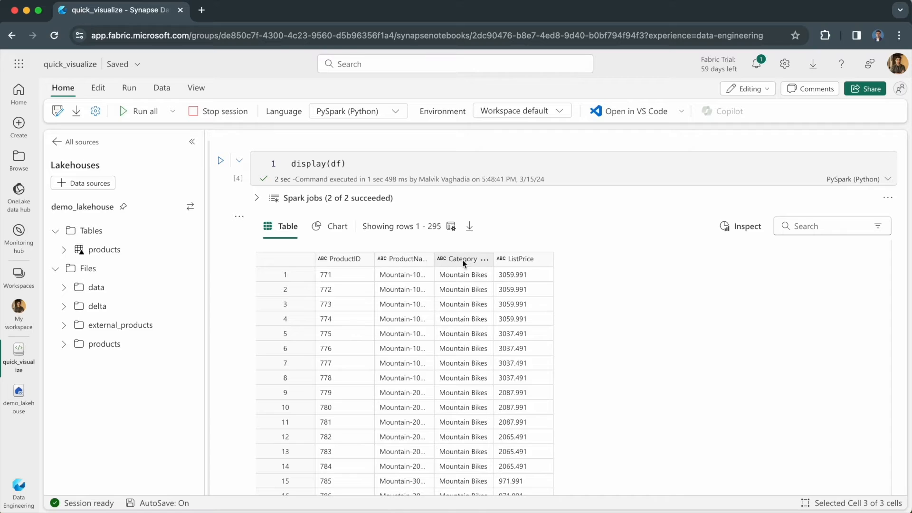
mouse_move(635, 268)
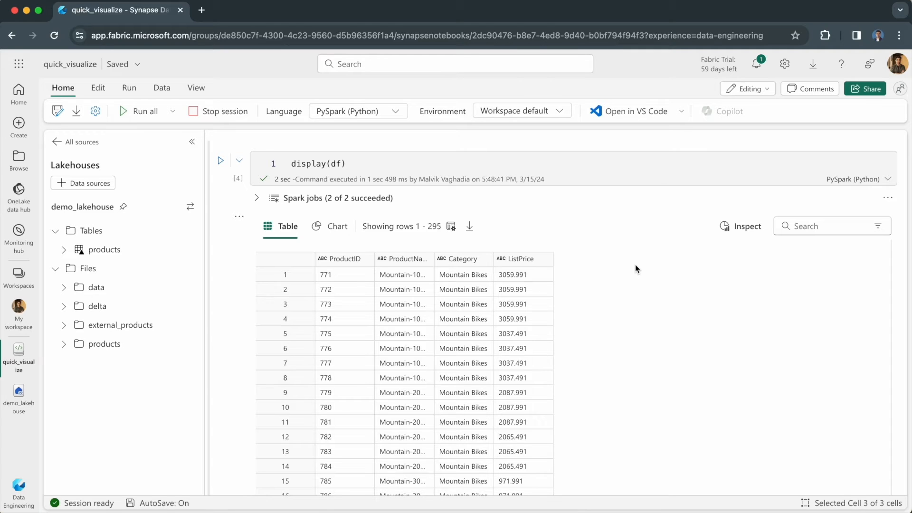
mouse_move(622, 269)
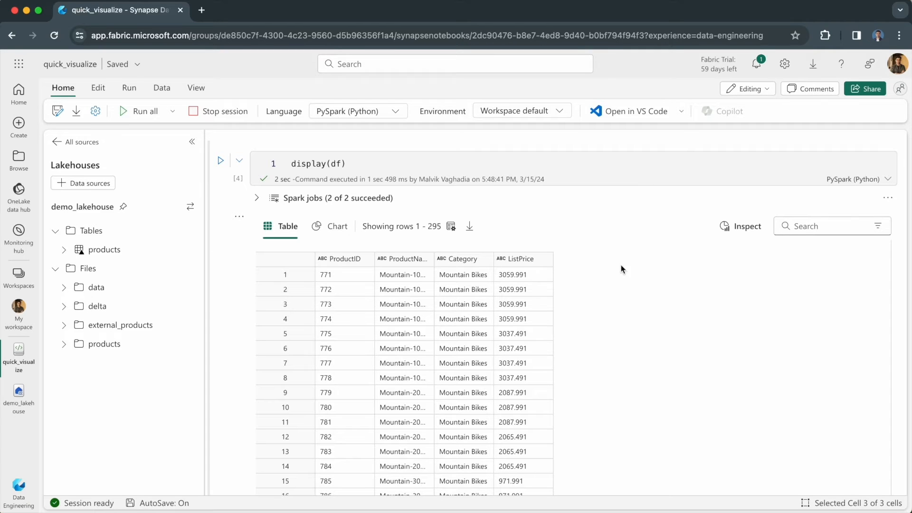
scroll(down, 3)
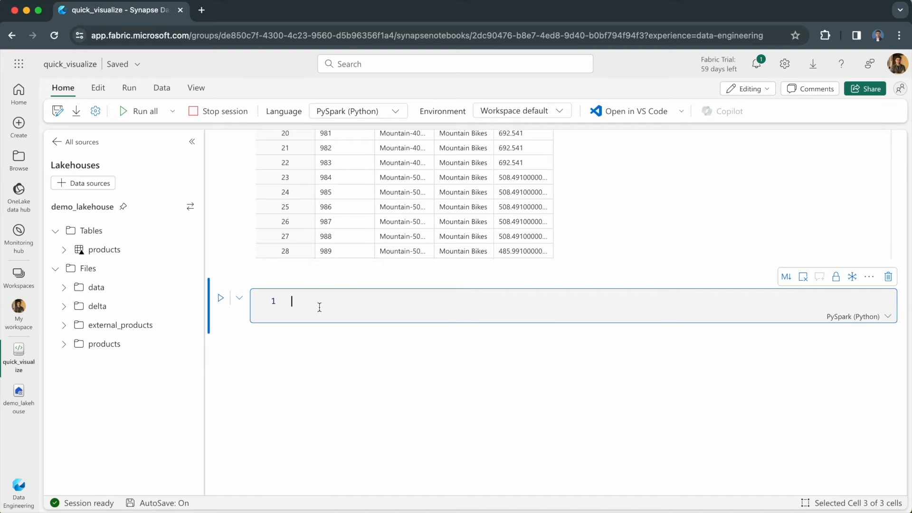
Step: Enter %pip install powerbiclient in the new code cell
text(%pip install powerbiclient)
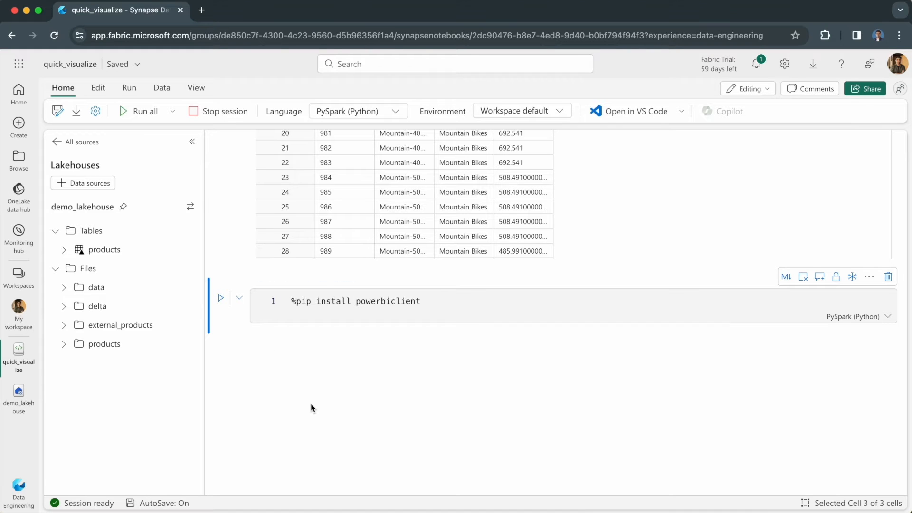
mouse_move(448, 323)
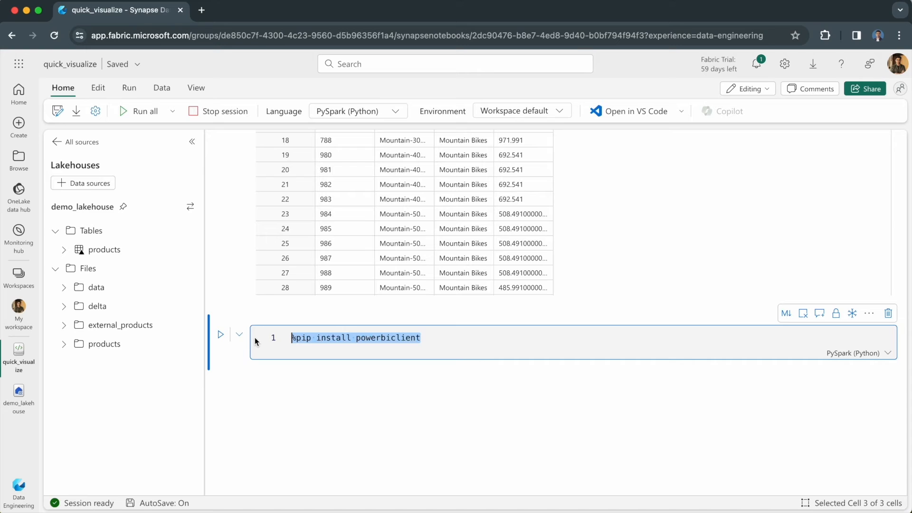
mouse_move(352, 401)
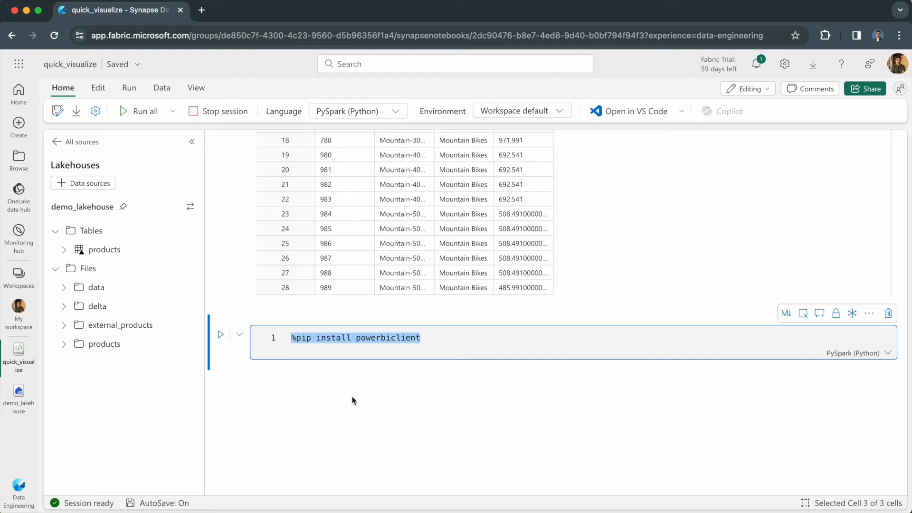
Step: Write 'from powerbiclient import QuickVisualize, get_dataset_config' and highlight QuickVisualize
text(from)
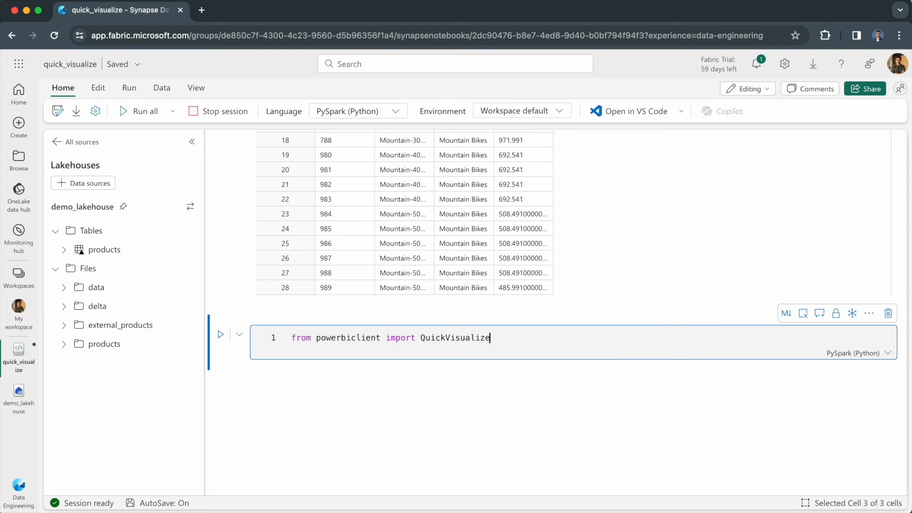
text(, get_dataset_config)
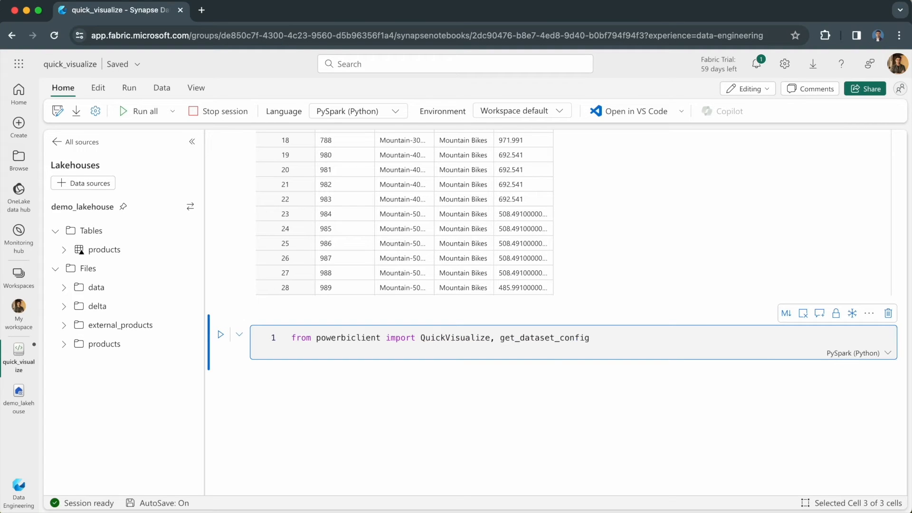
click(454, 337)
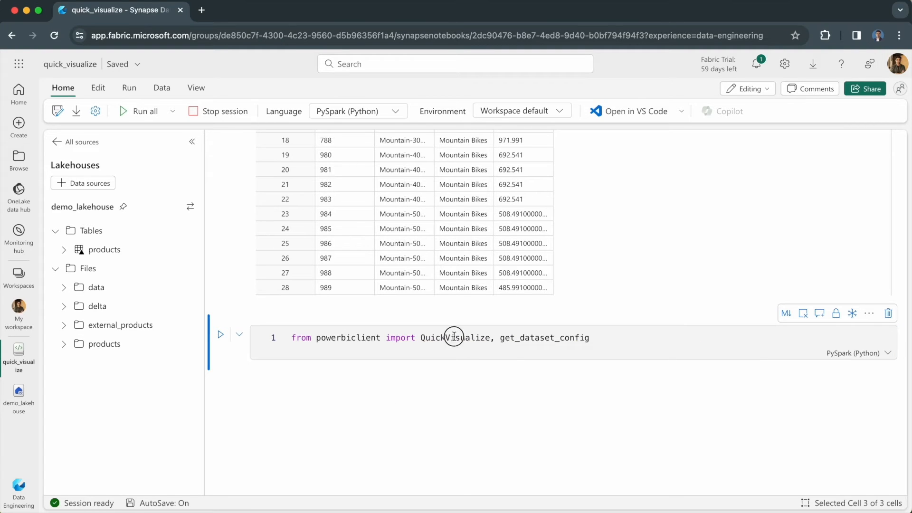
double_click(455, 337)
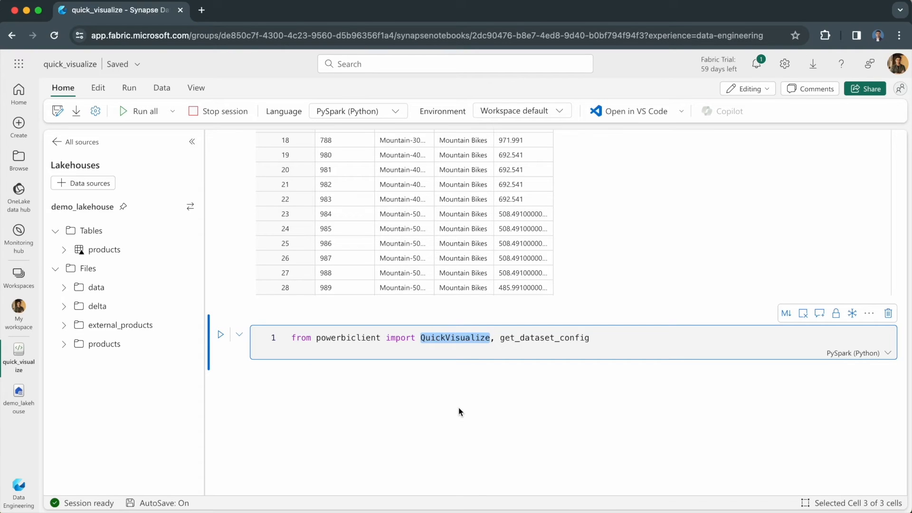
mouse_move(407, 246)
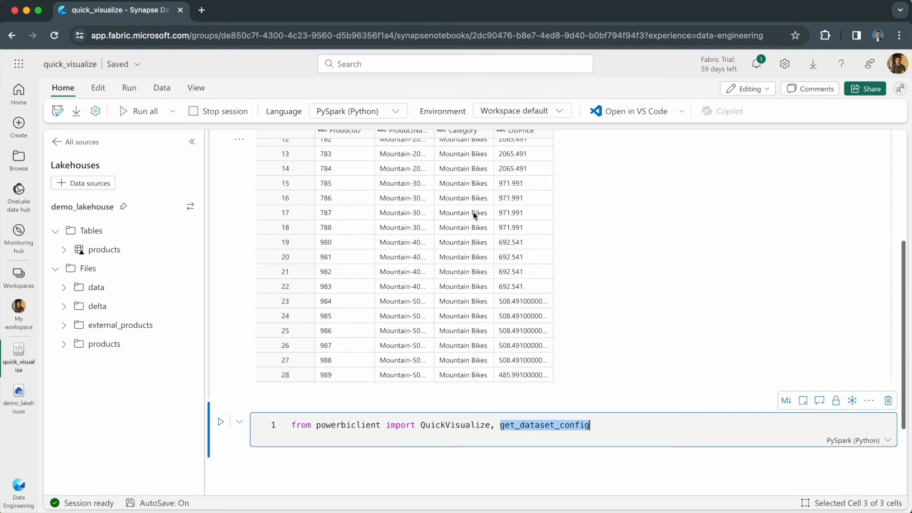
mouse_move(351, 261)
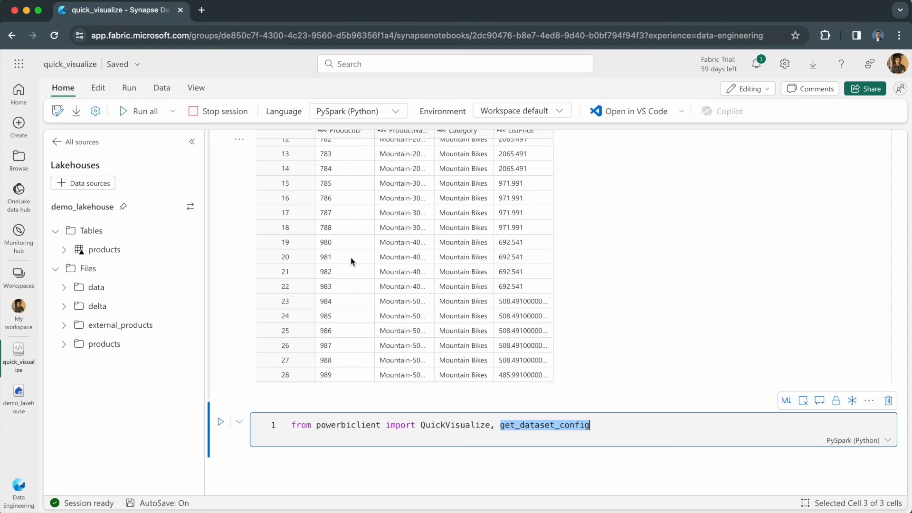
mouse_move(377, 428)
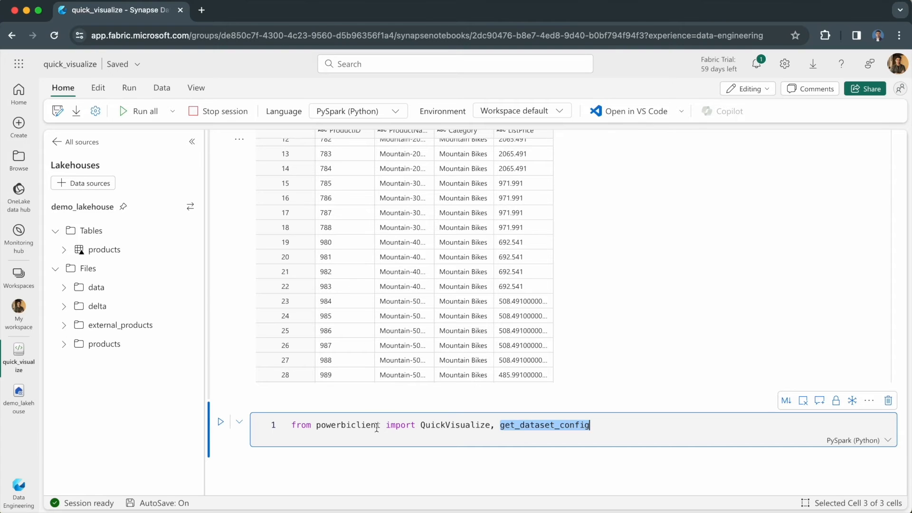
mouse_move(329, 316)
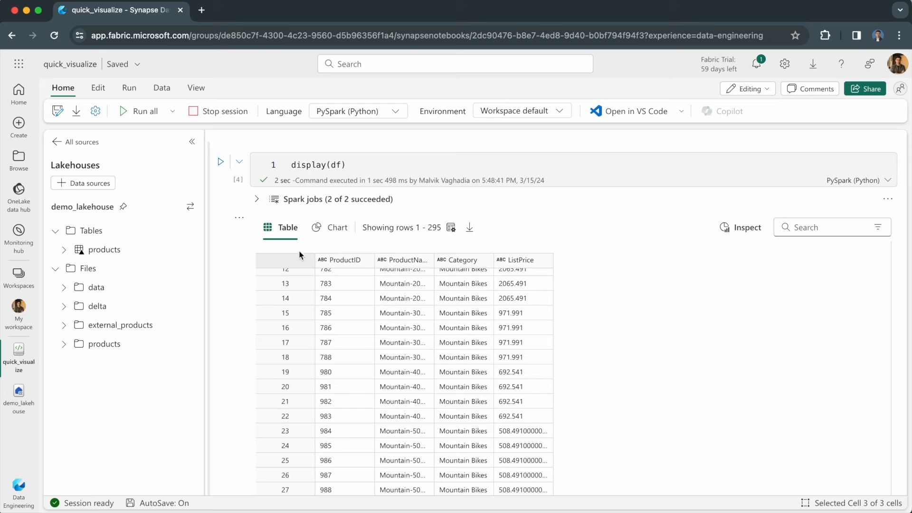
mouse_move(308, 308)
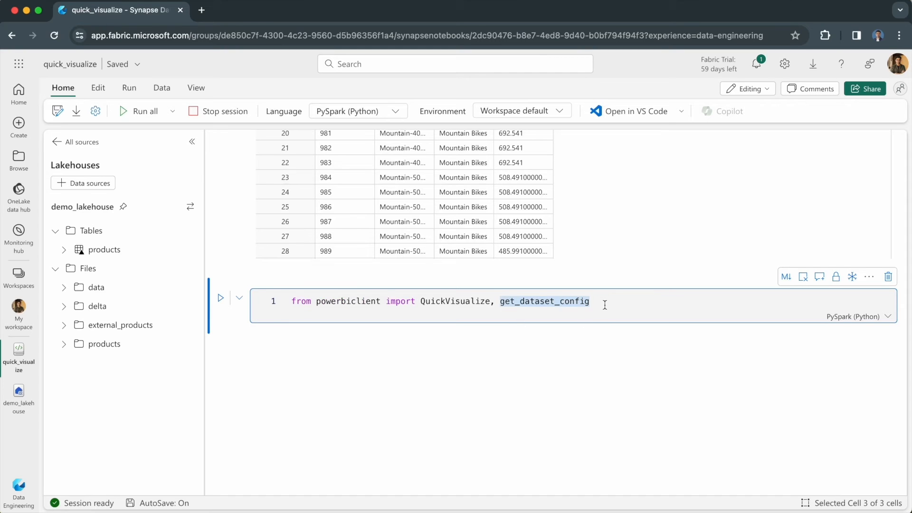
Step: Run the import cell, then enter and run get_dataset_config(df) in a new cell
click(220, 298)
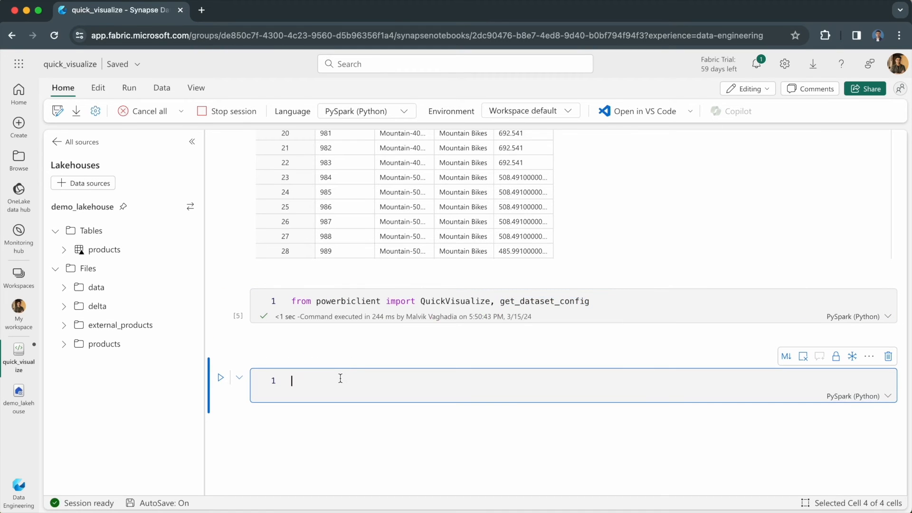
text(get)
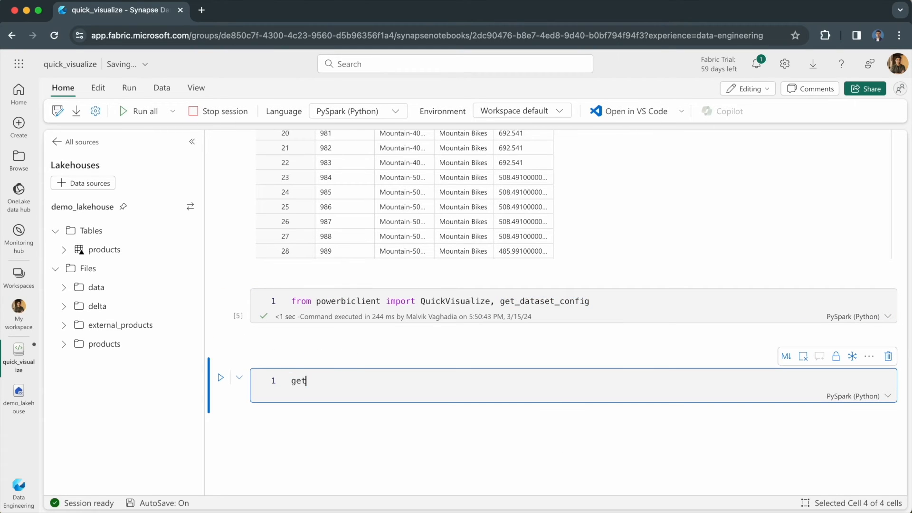
text(_dataset_config(d)
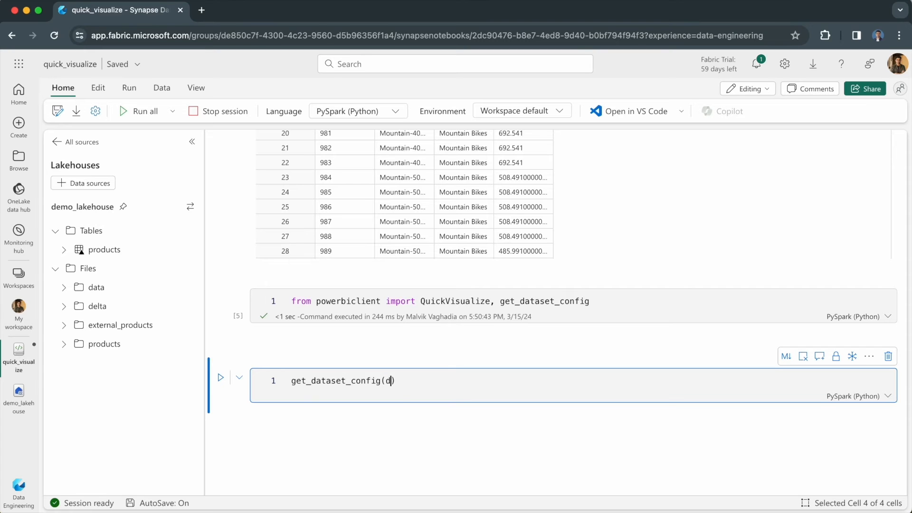
text(f)
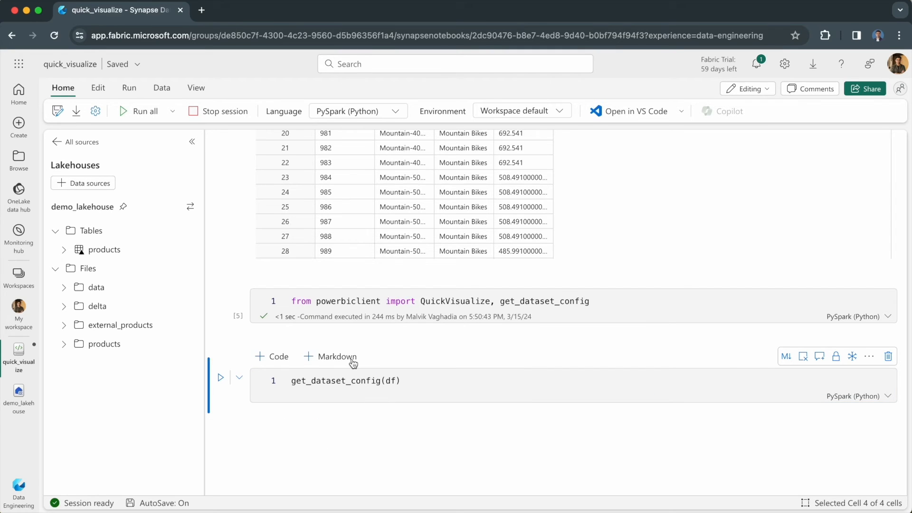
scroll(up, 3)
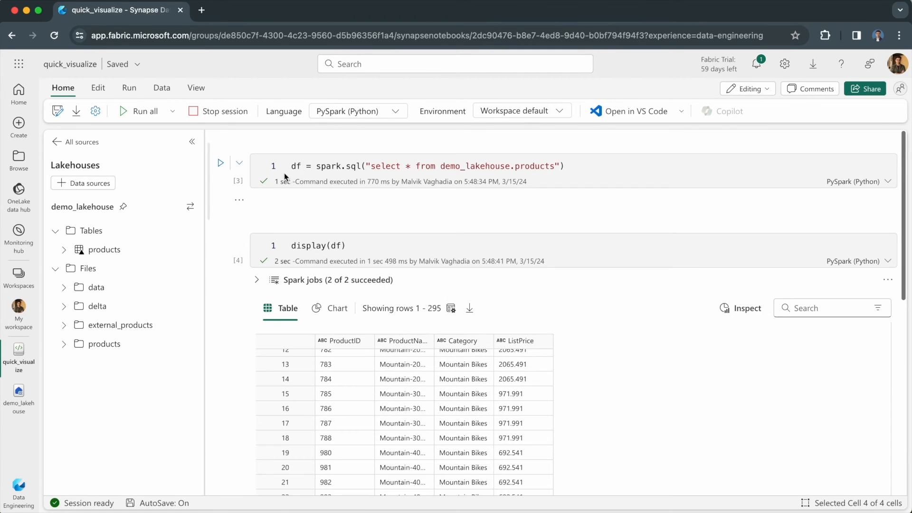
scroll(down, 3)
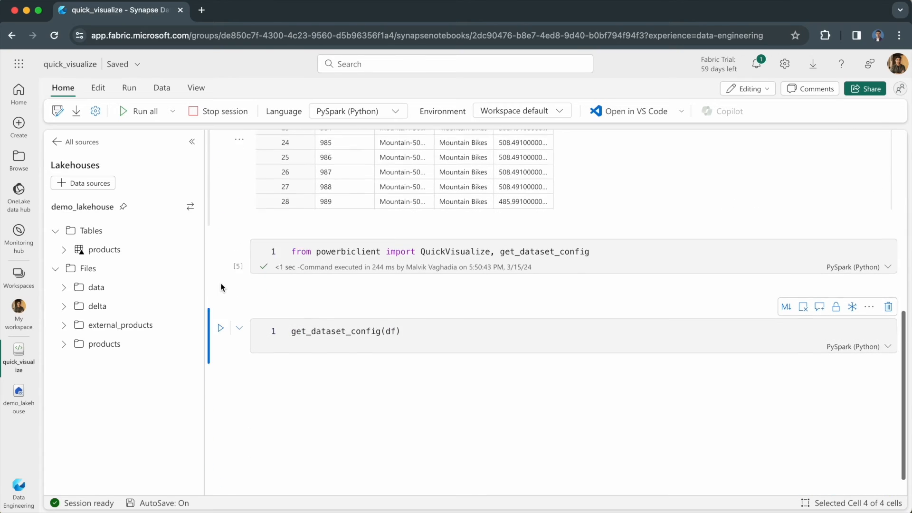
click(220, 327)
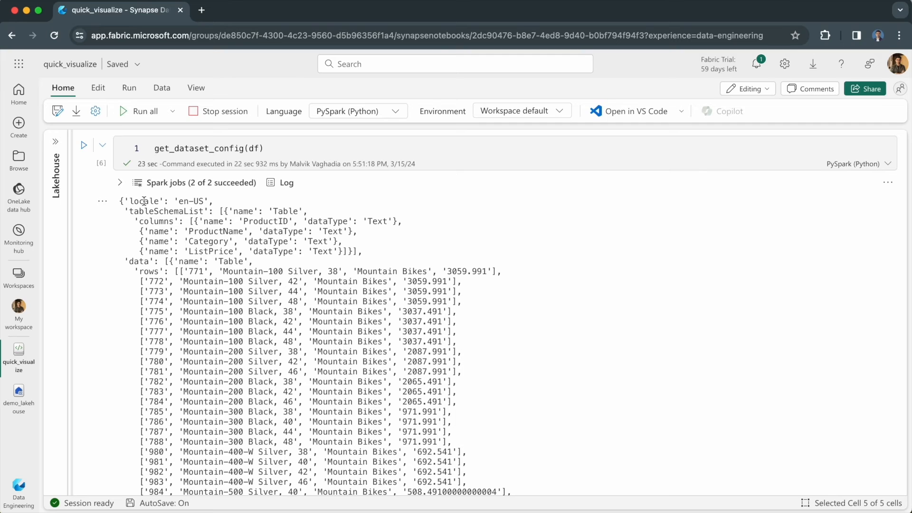
Step: Highlight the locale and data keys in the get_dataset_config output
double_click(143, 195)
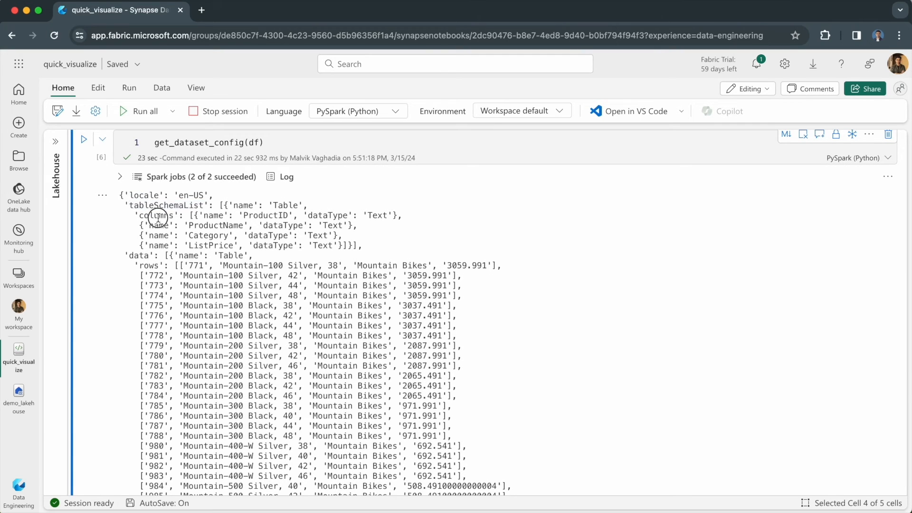
double_click(139, 256)
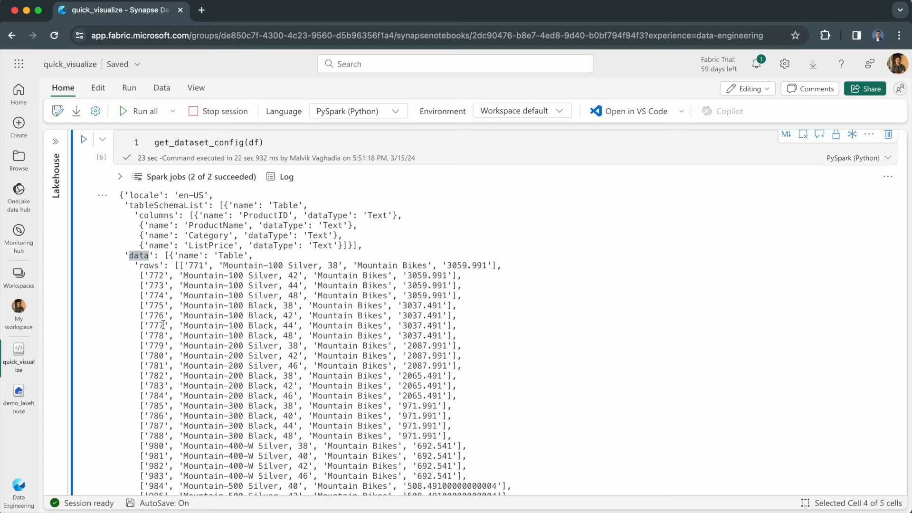
mouse_move(172, 142)
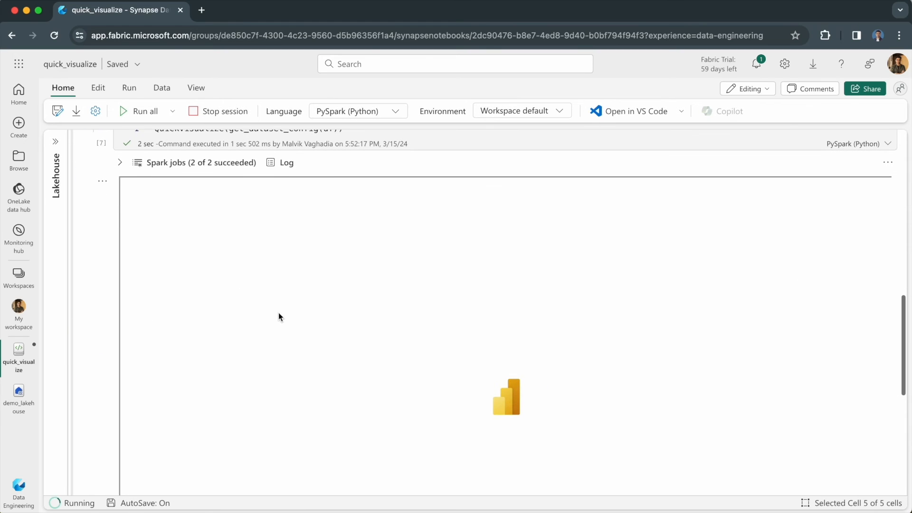
Step: Run QuickVisualize(get_dataset_config(df)), zoom the page out, and choose 'View report now'
scroll(up, 3)
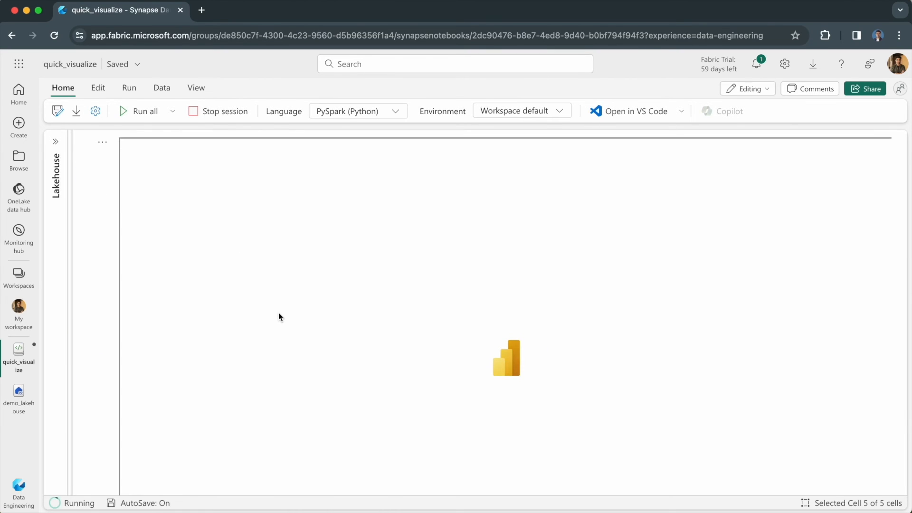
key(ctrl+minus)
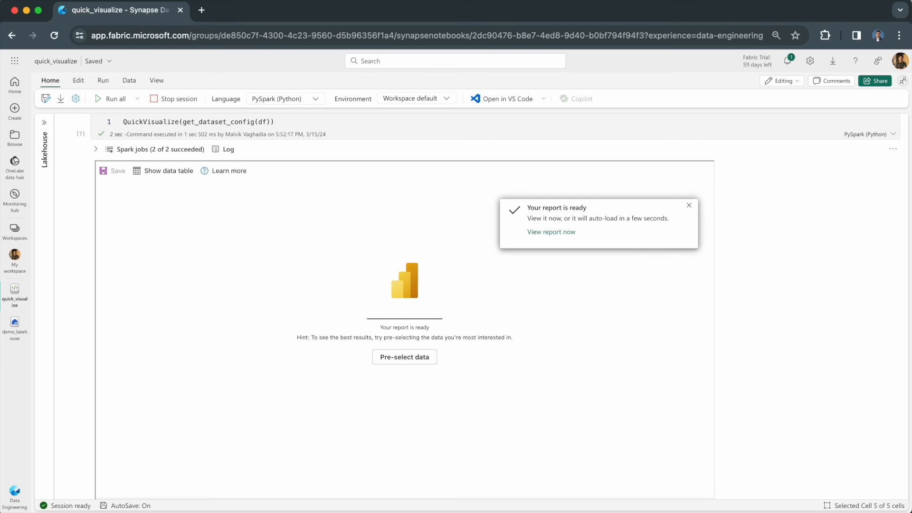
click(550, 231)
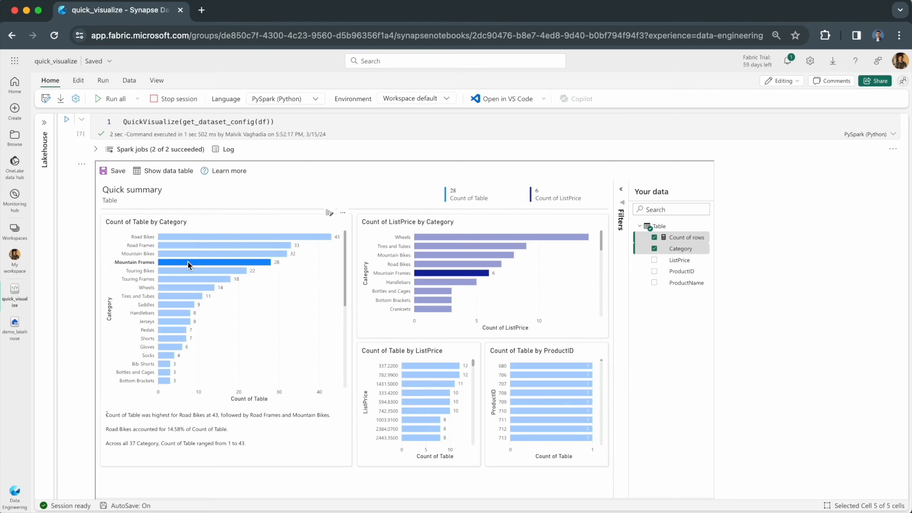
Step: Cross-filter the report on the Mountain Frames bar, showing a count of 28
click(188, 266)
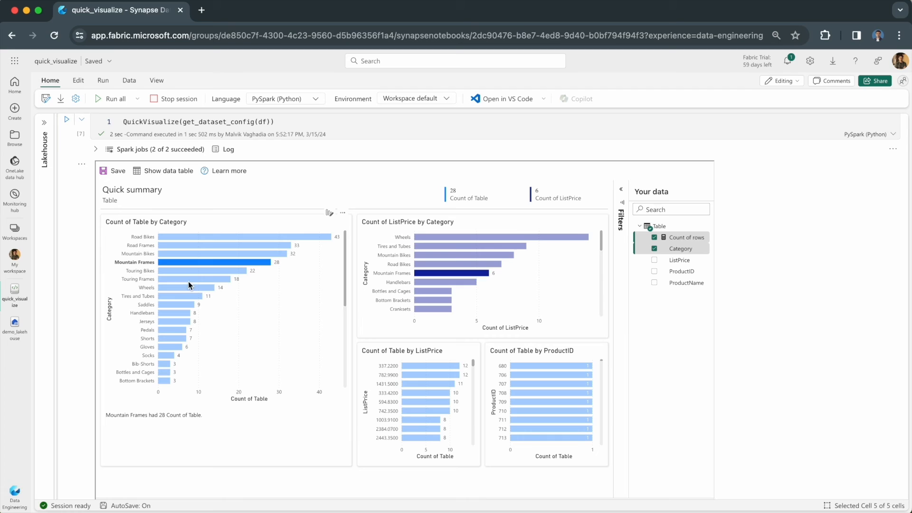
mouse_move(220, 311)
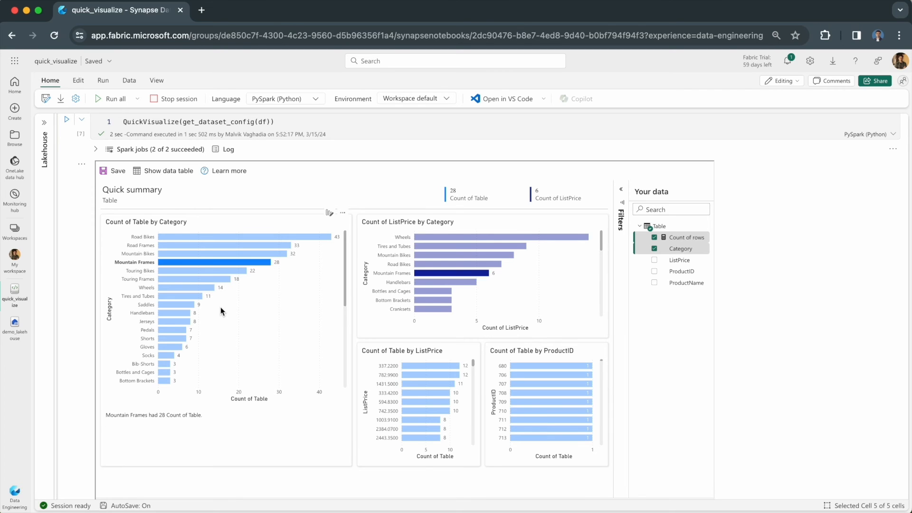
mouse_move(647, 197)
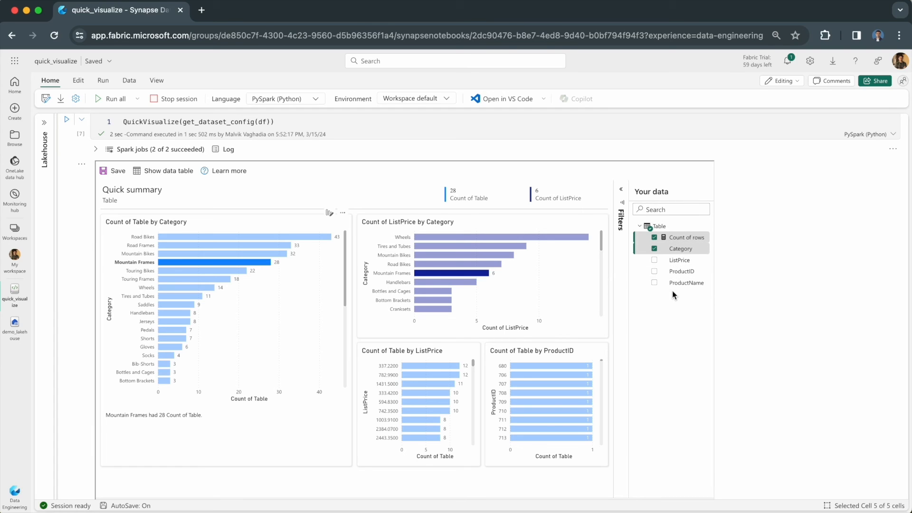
mouse_move(647, 295)
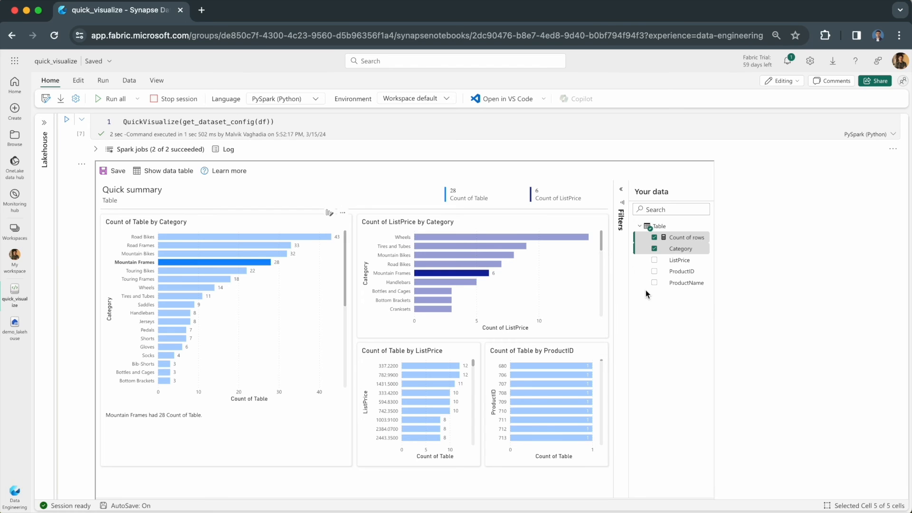
mouse_move(680, 271)
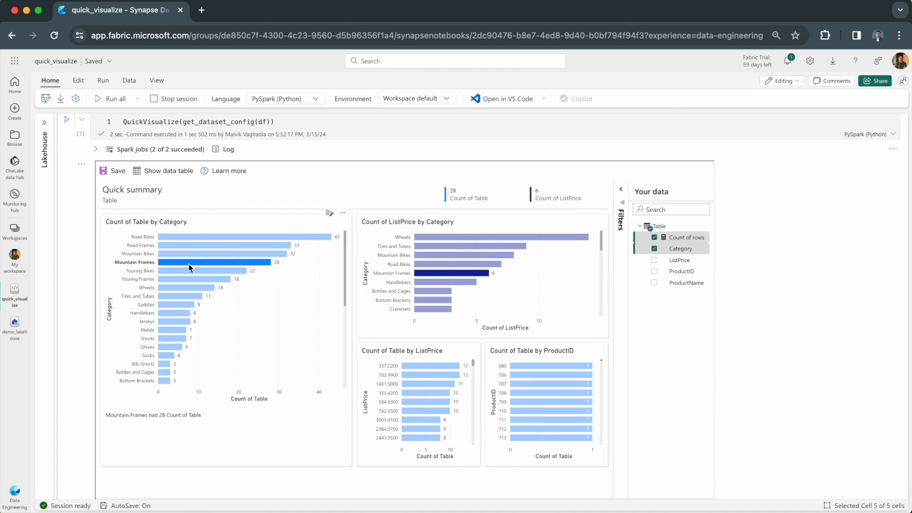
Step: Clear the Mountain Frames filter, add ProductName to the report, and begin saving
click(687, 238)
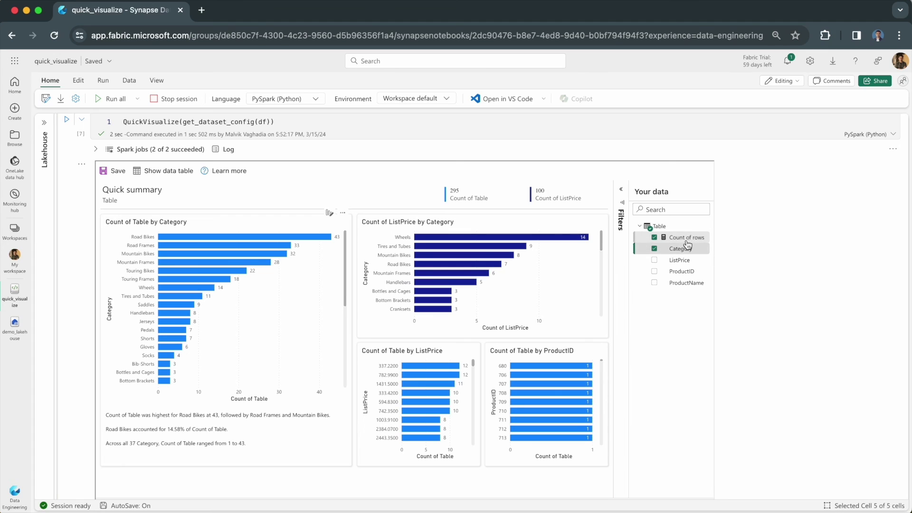
mouse_move(681, 242)
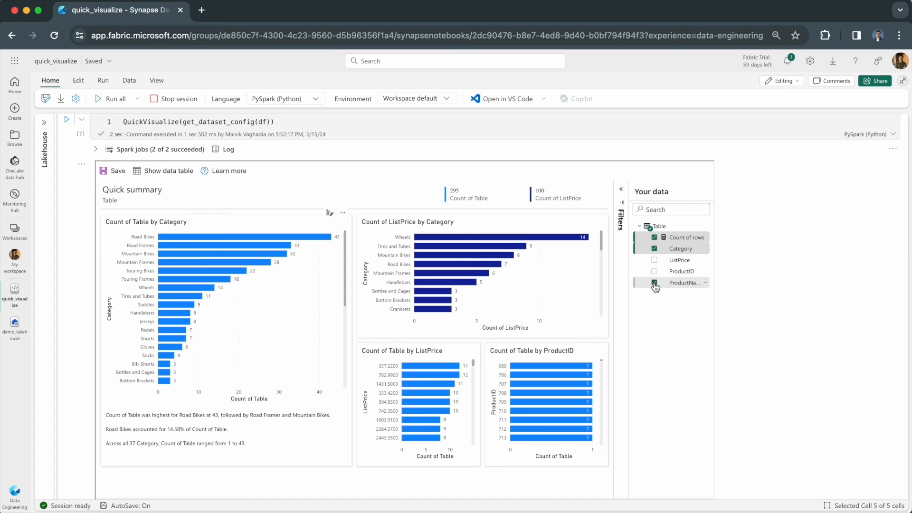
click(655, 282)
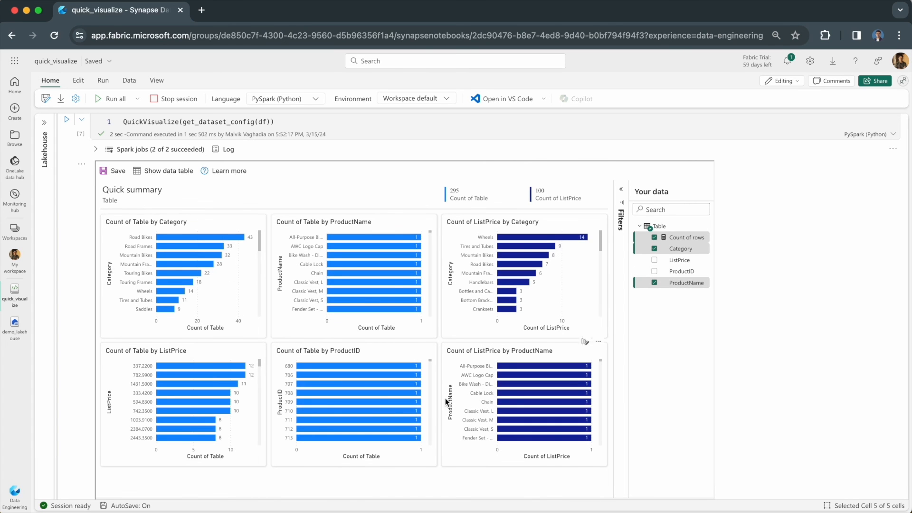
mouse_move(669, 283)
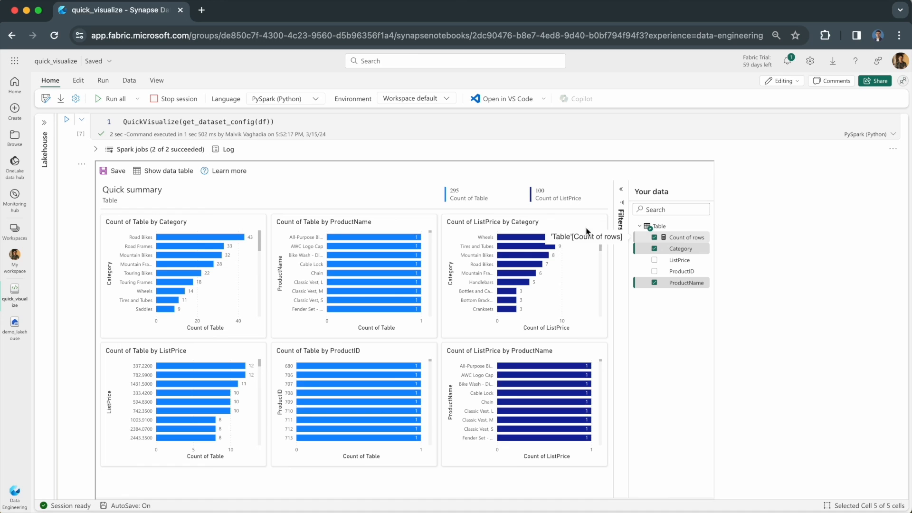
click(116, 170)
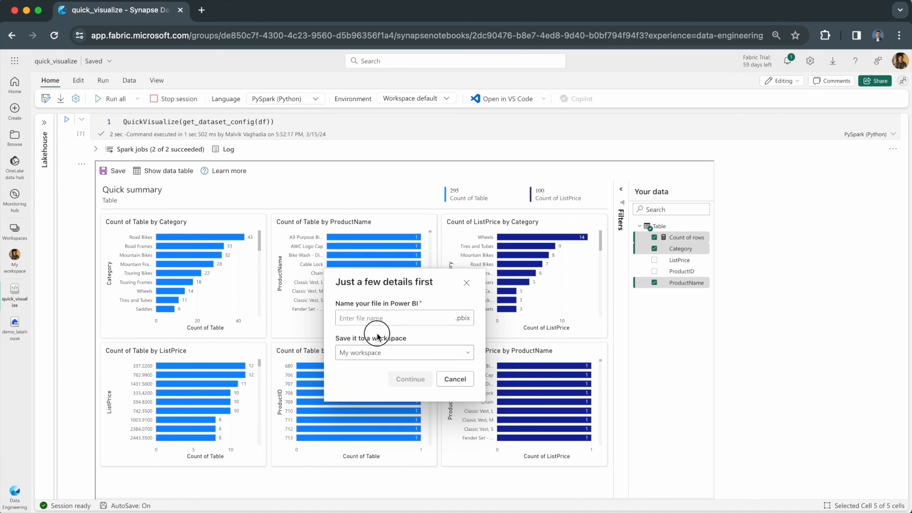
mouse_move(366, 358)
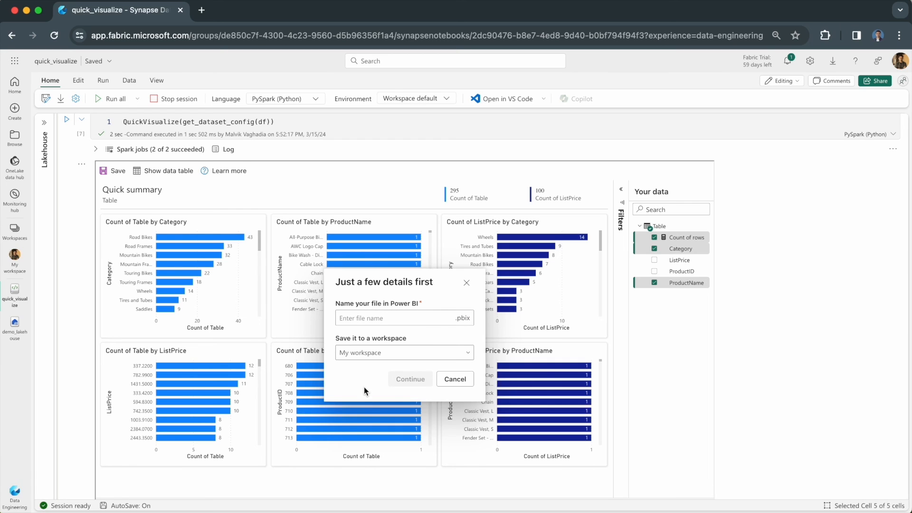
mouse_move(466, 285)
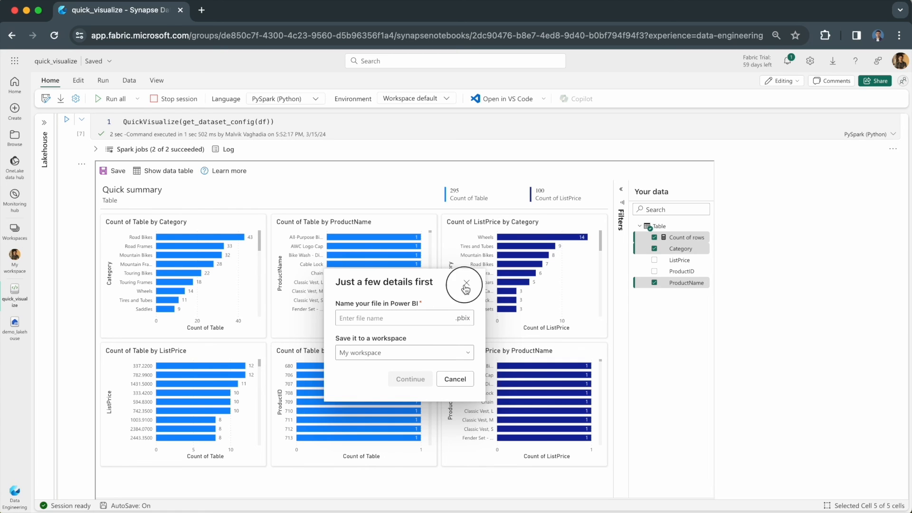
Step: Close the 'Just a few details first' save dialog without saving
click(466, 283)
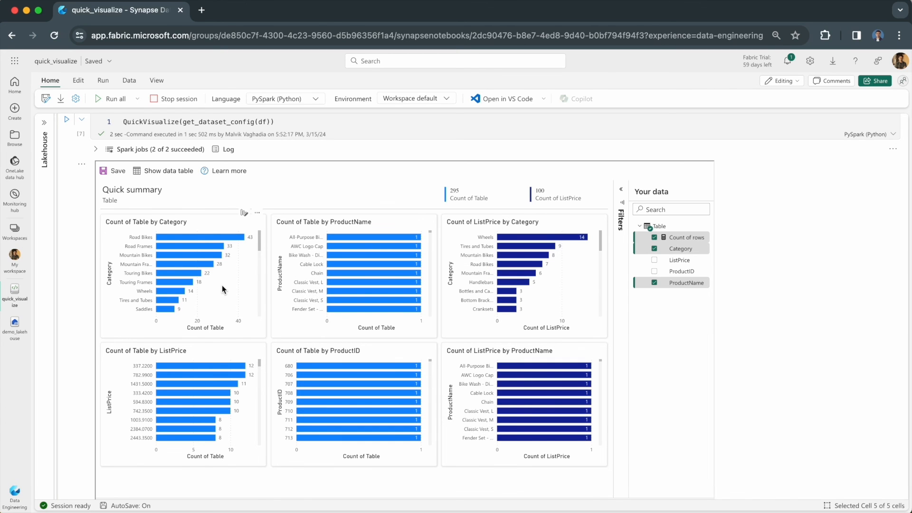